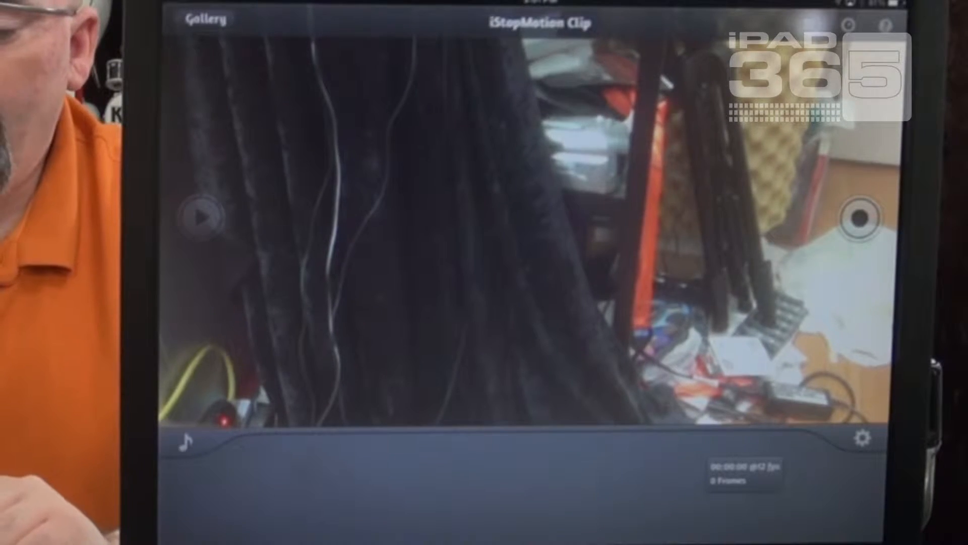
Choose Front Camera as the source, then switch the source to the remote iPhone
left_click(817, 24)
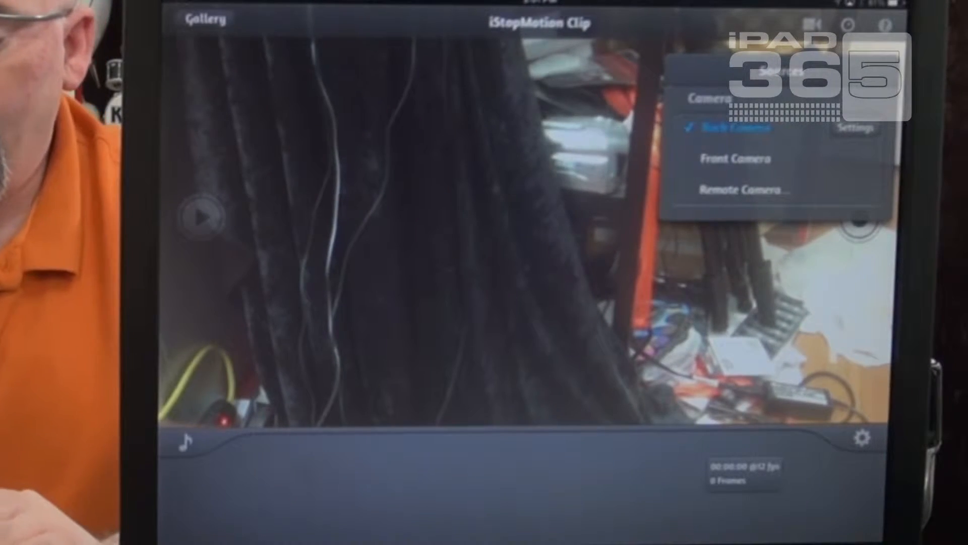
left_click(733, 158)
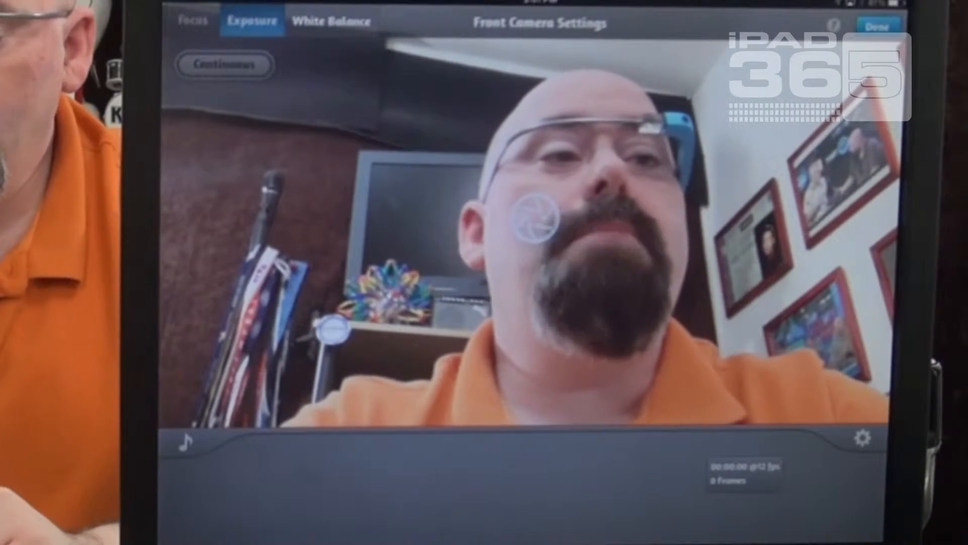
left_click(878, 23)
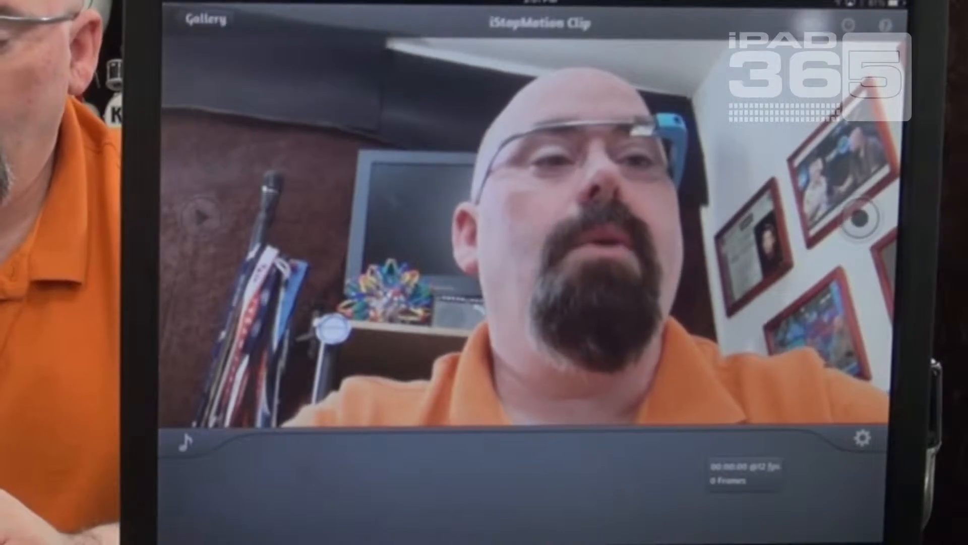
left_click(819, 21)
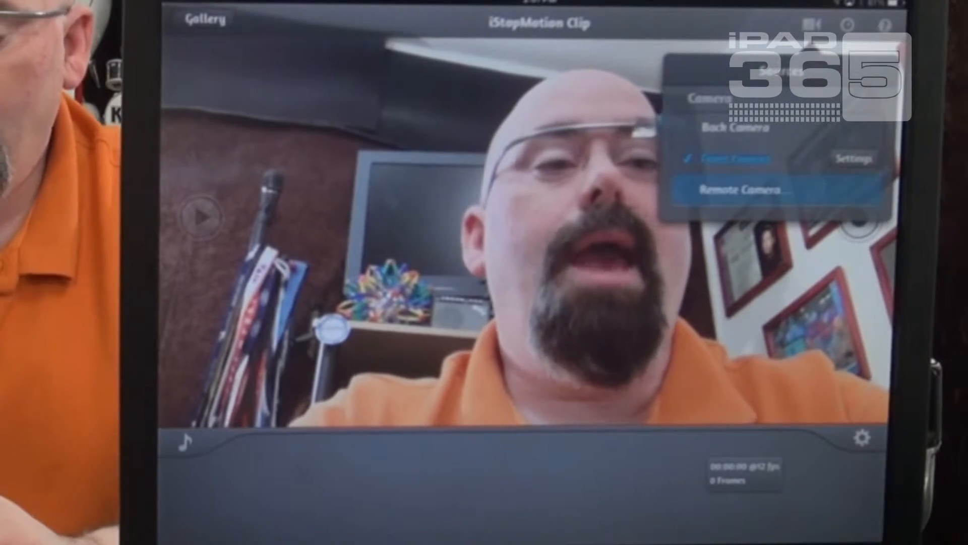
left_click(747, 188)
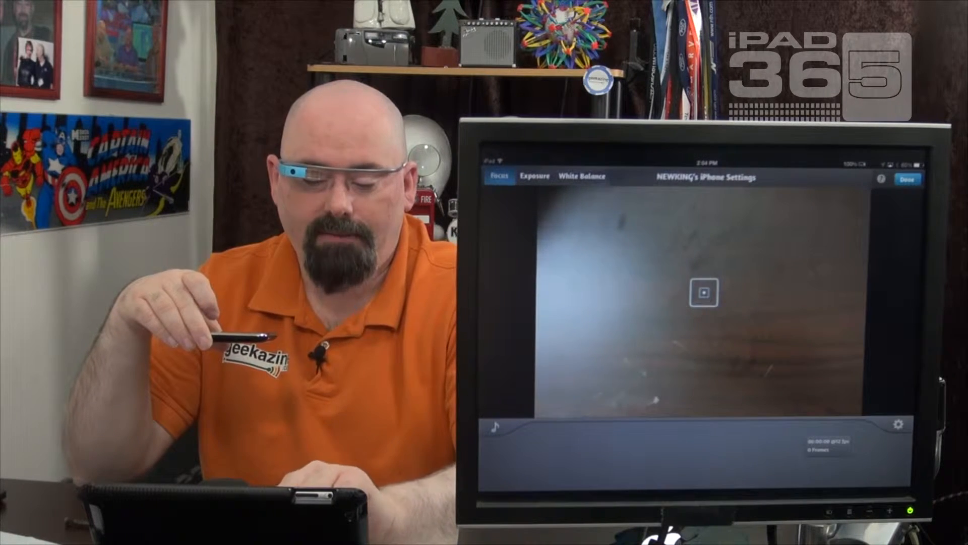
Open Exposure for the remote iPhone camera and set the exposure point
left_click(534, 177)
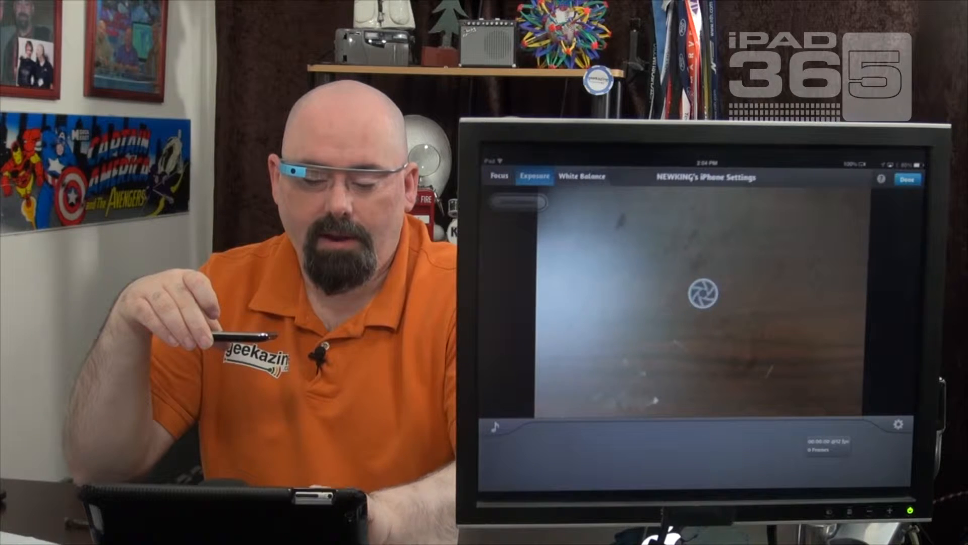
left_click(581, 177)
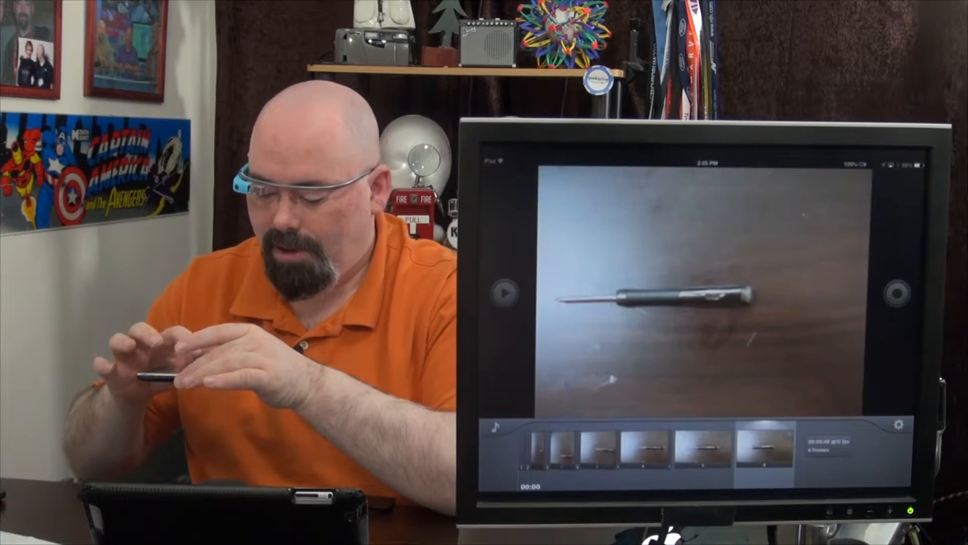
Capture another frame after moving the screwdriver across the table
left_click(897, 294)
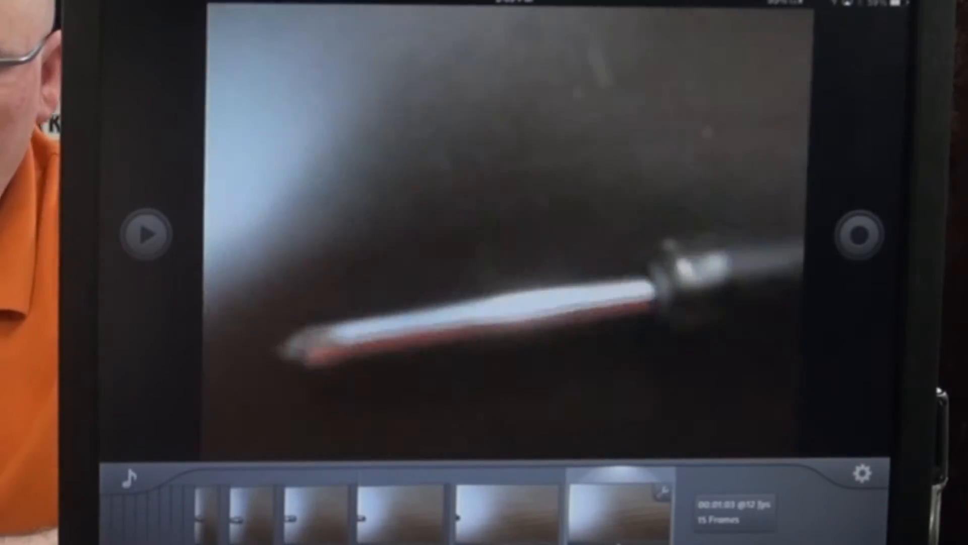
Play back the 15-frame screwdriver clip to review it
left_click(146, 236)
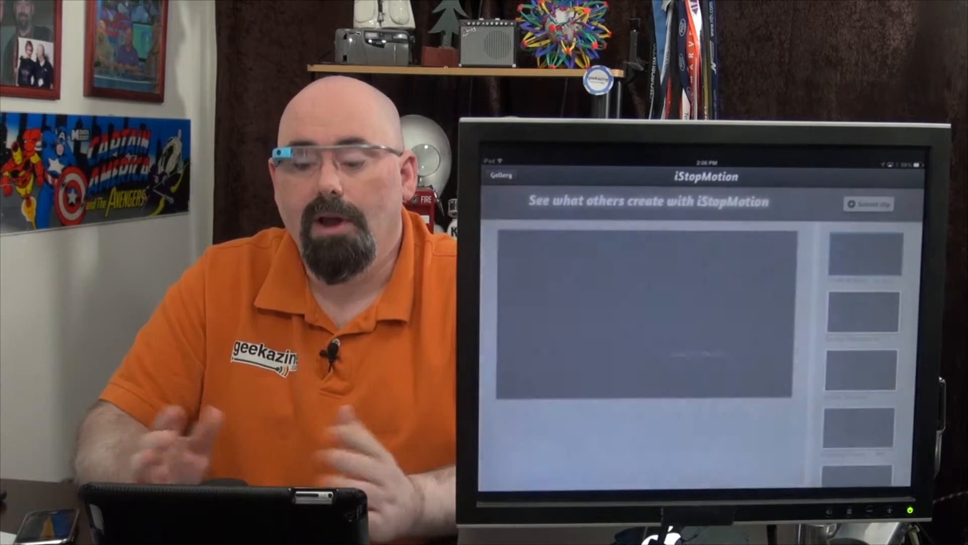
Open the Gallery and play the Gorilla Movements community clip
left_click(866, 253)
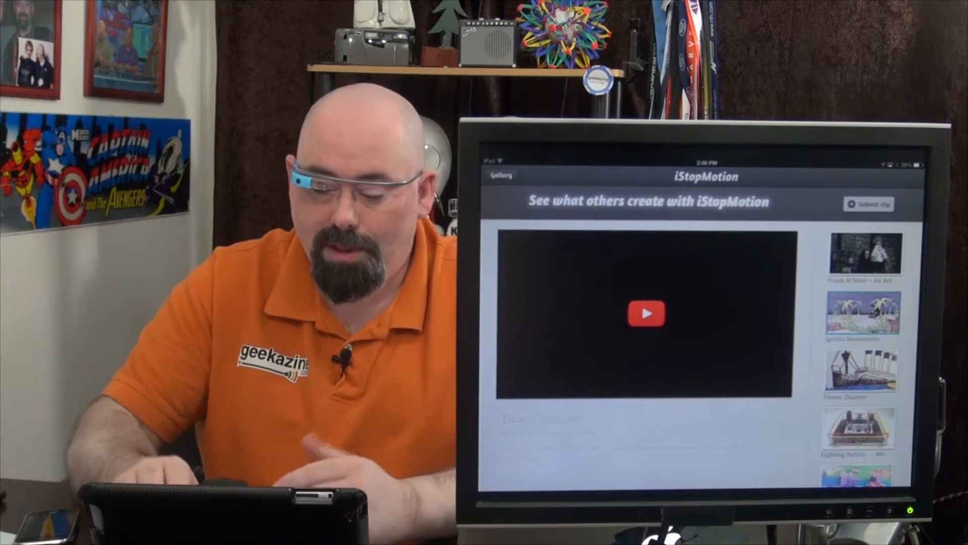
left_click(647, 313)
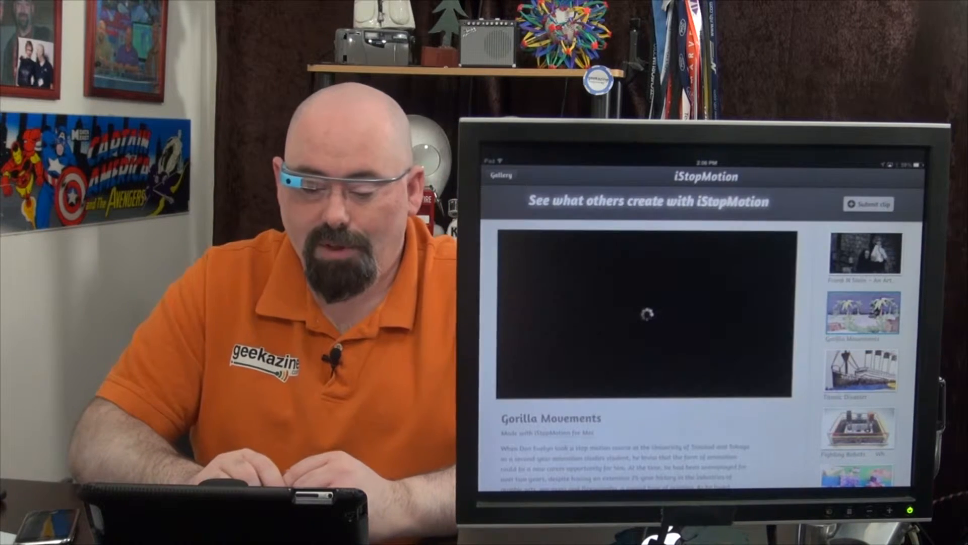
left_click(643, 314)
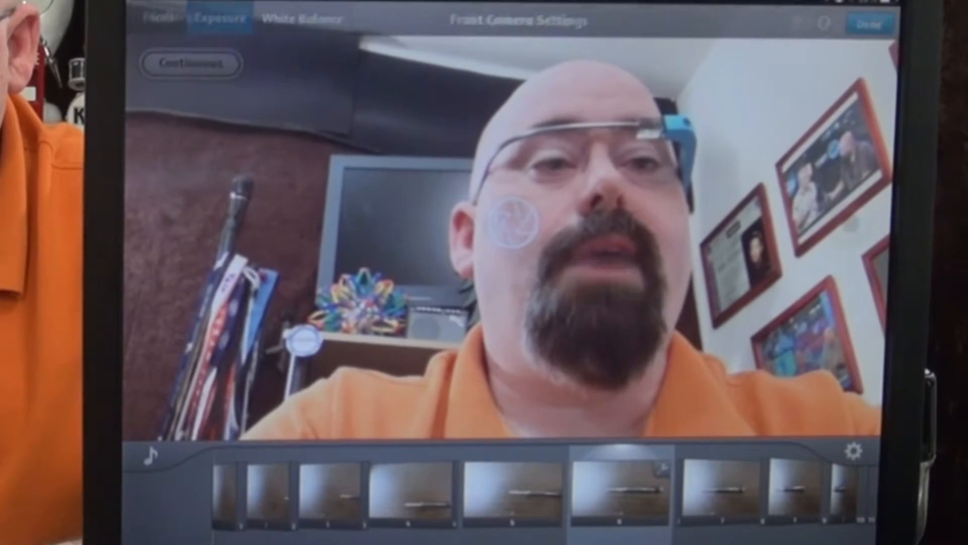
Set capture mode to Time Lapse and start recording the presenter's face
left_click(842, 23)
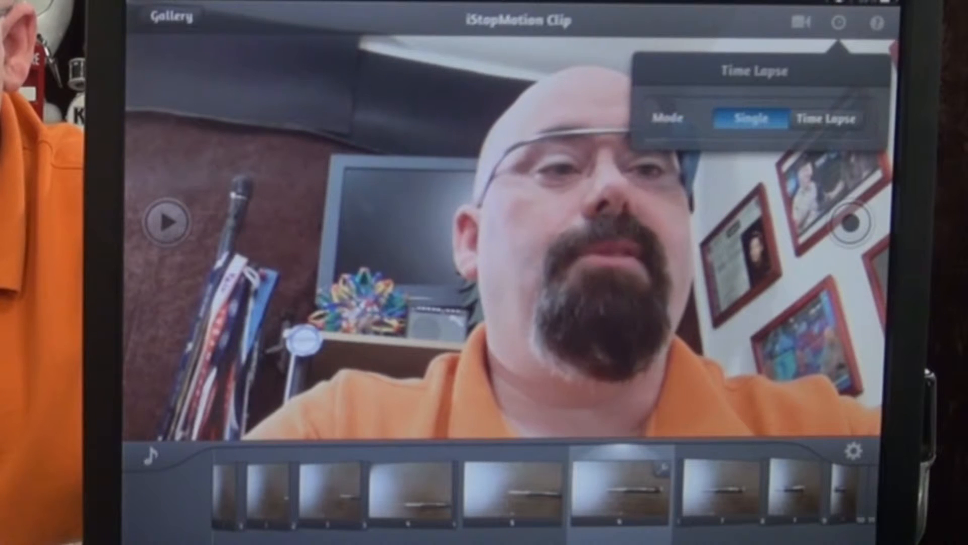
left_click(829, 118)
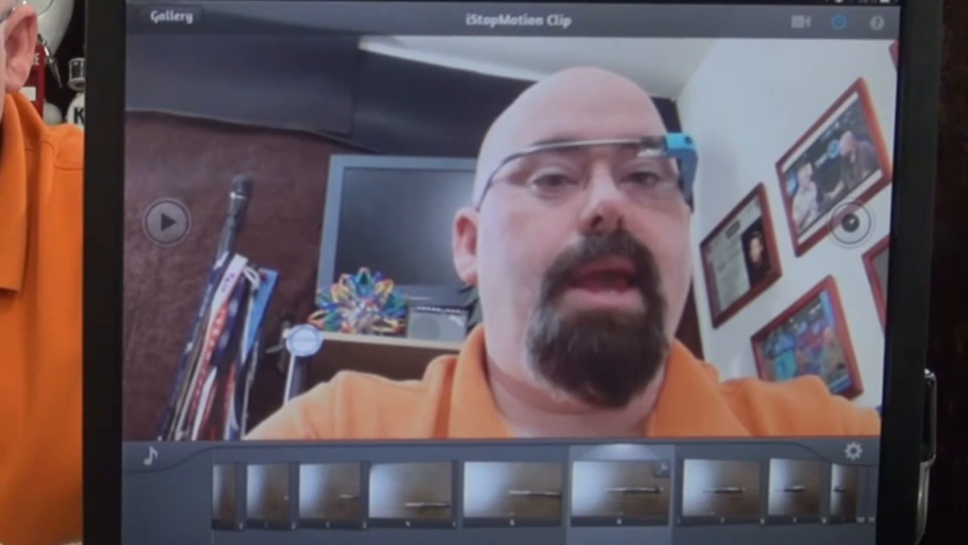
left_click(855, 220)
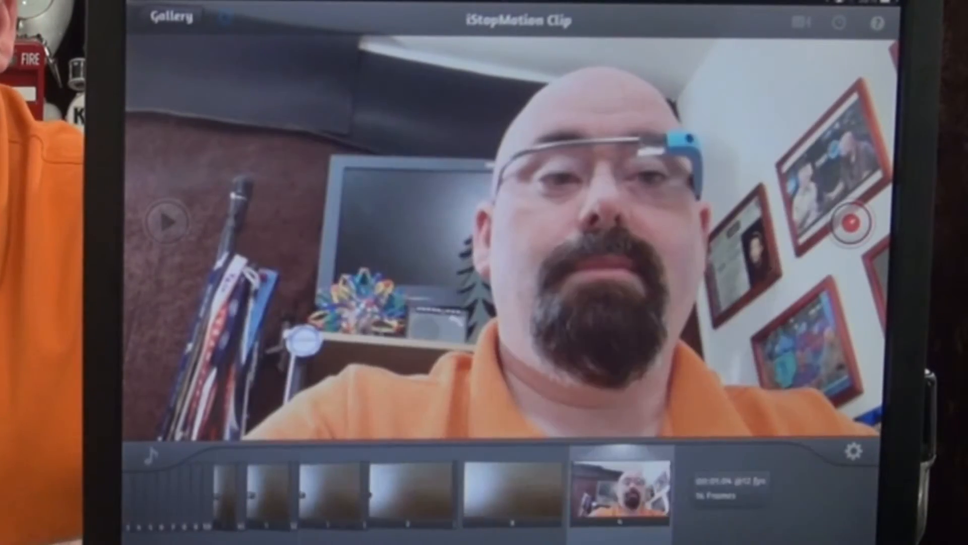